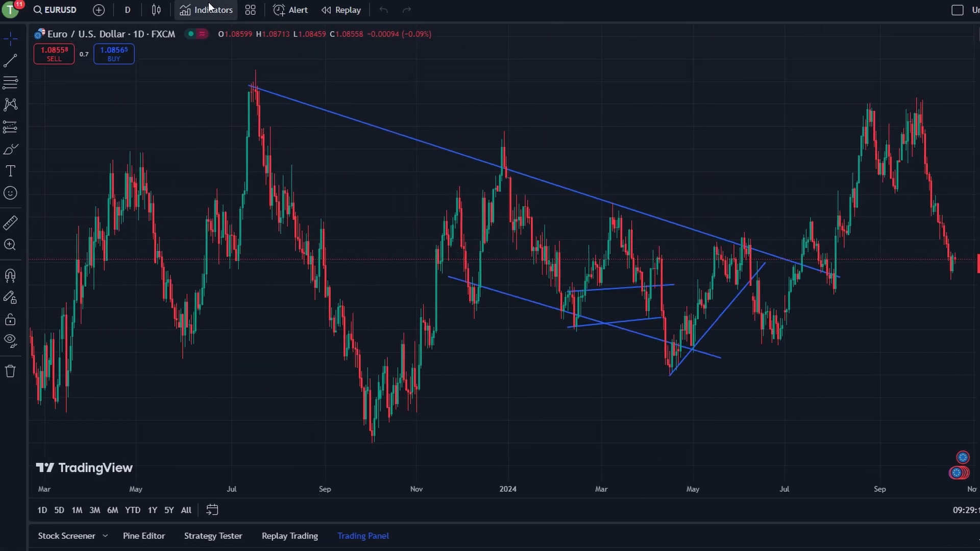
After briefly viewing the indicators list, expand the Trading Panel's broker grid and open OANDA's connection details
click(212, 9)
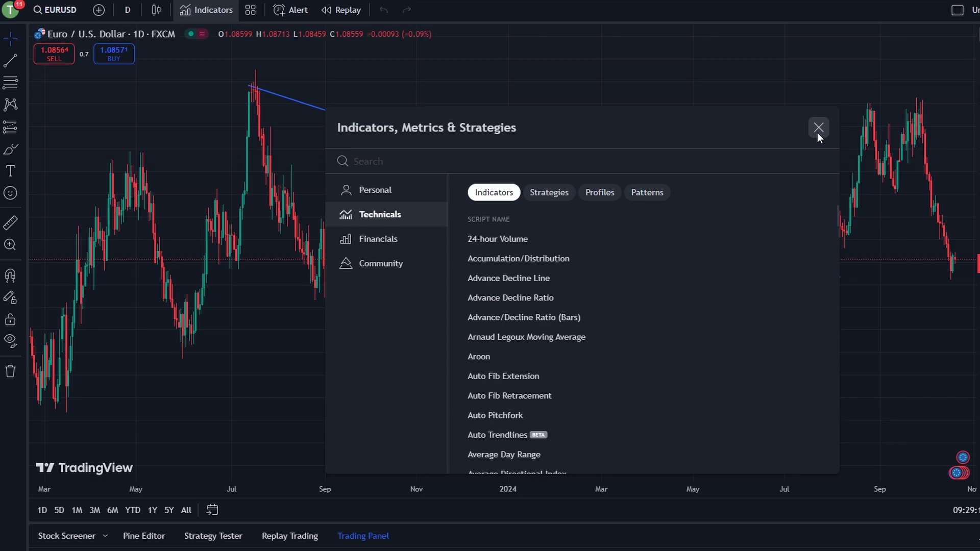
click(819, 128)
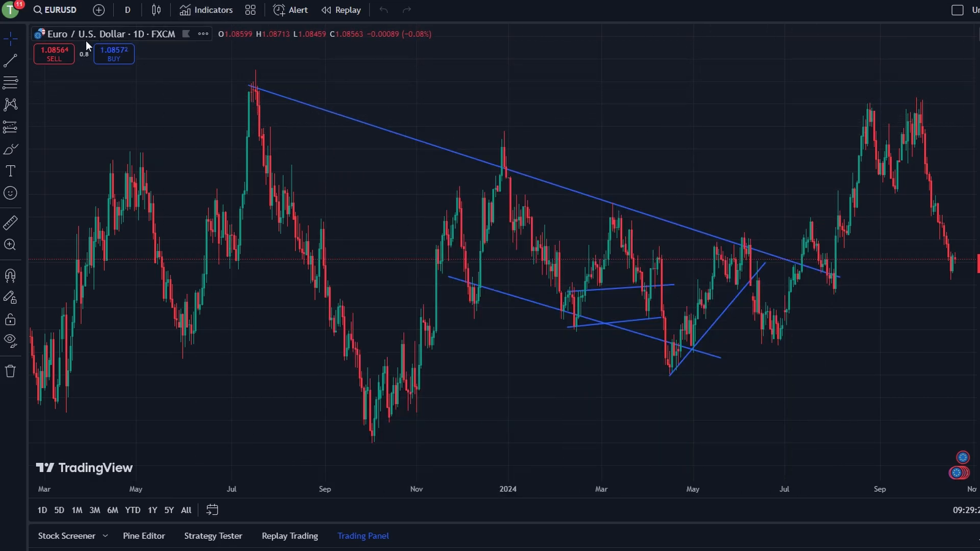
mouse_move(789, 253)
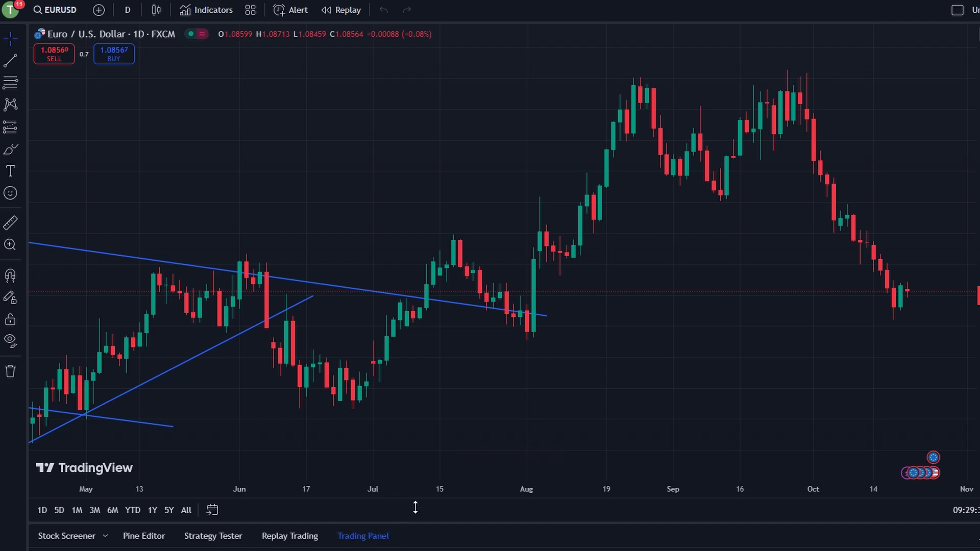
click(362, 535)
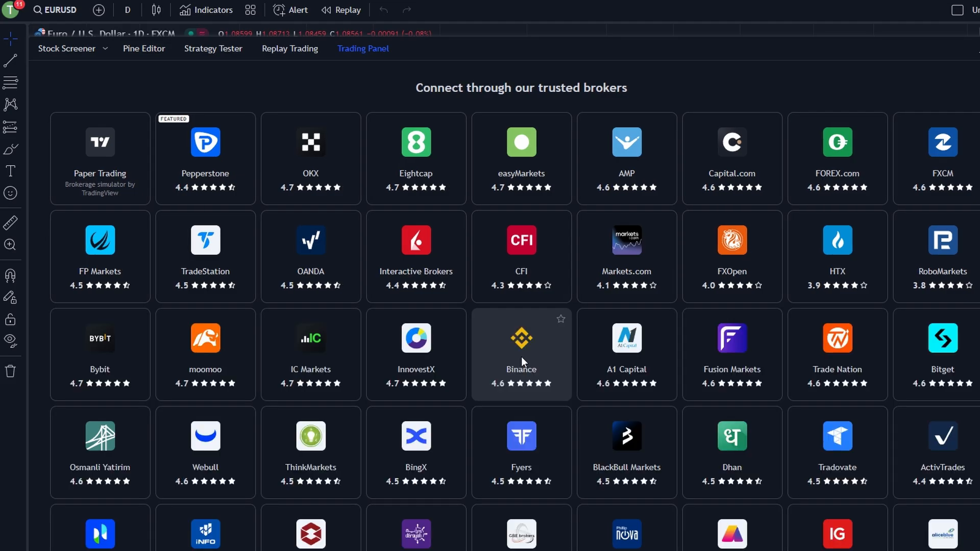
mouse_move(350, 192)
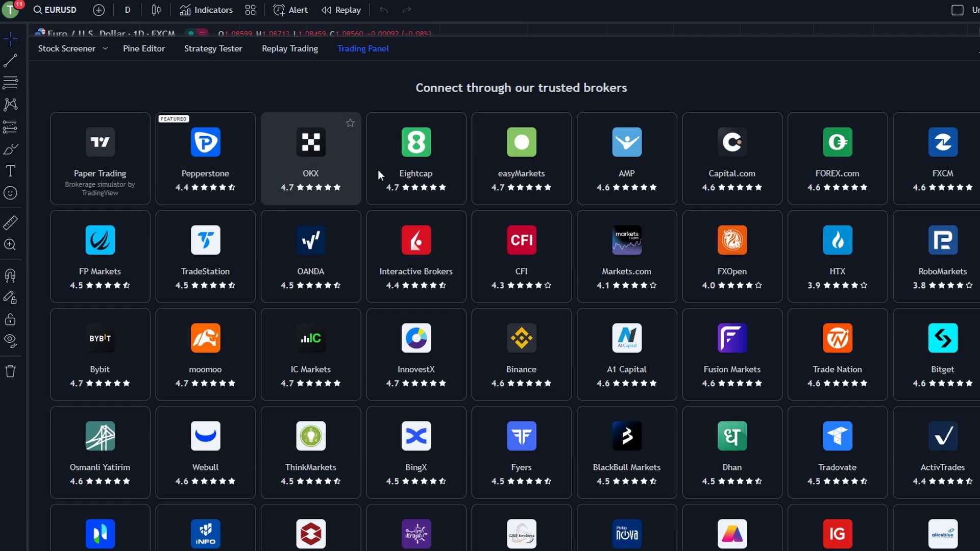
mouse_move(811, 252)
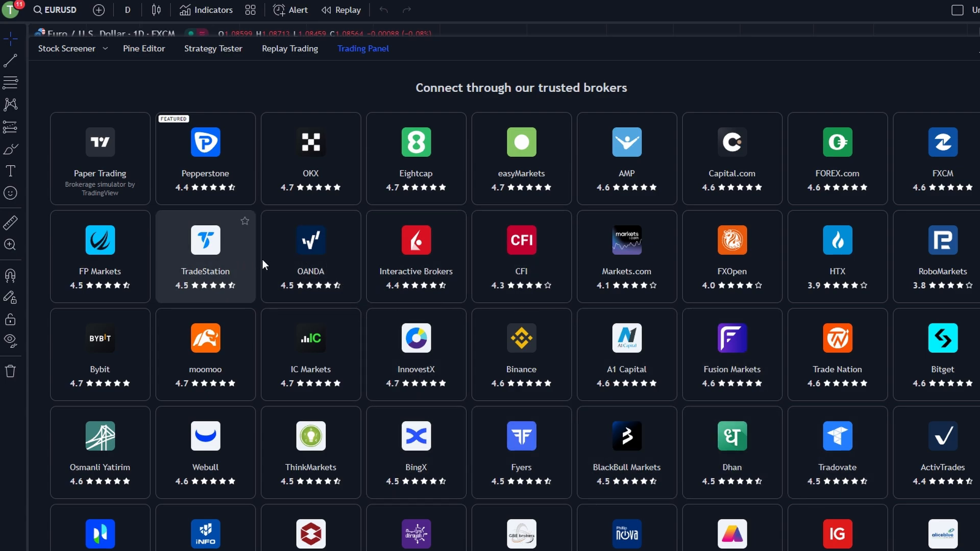
click(310, 256)
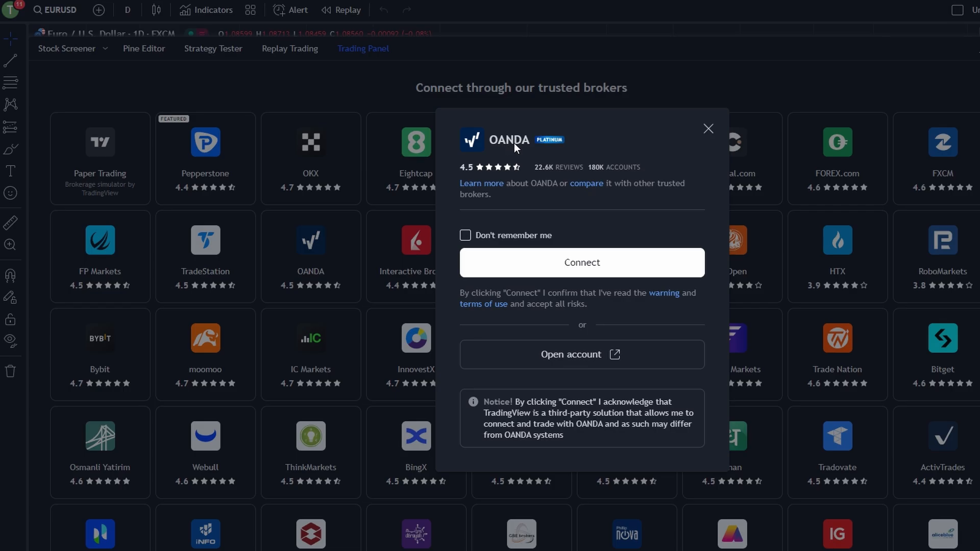
mouse_move(690, 134)
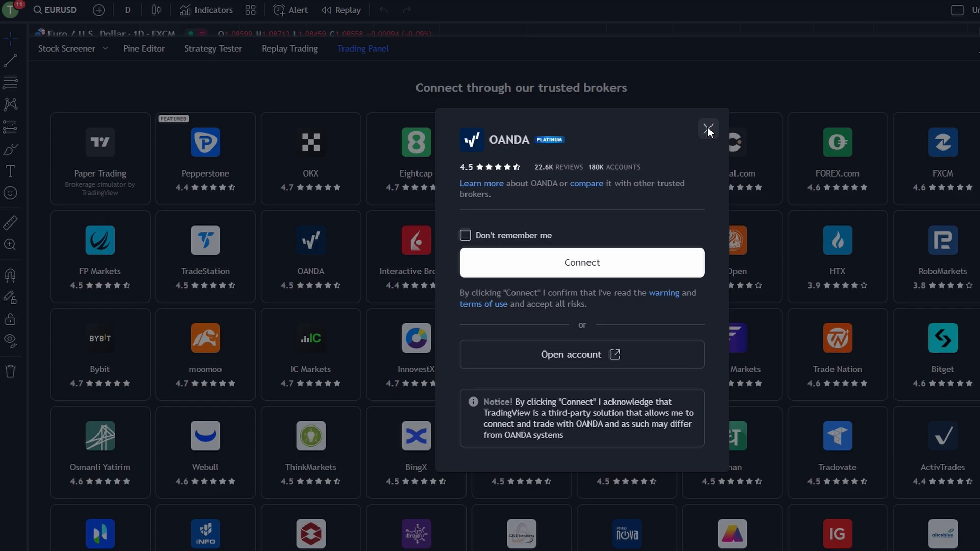
Close OANDA's connection details and scroll the broker grid down to Questrade, tastyfx and Alpaca
click(708, 129)
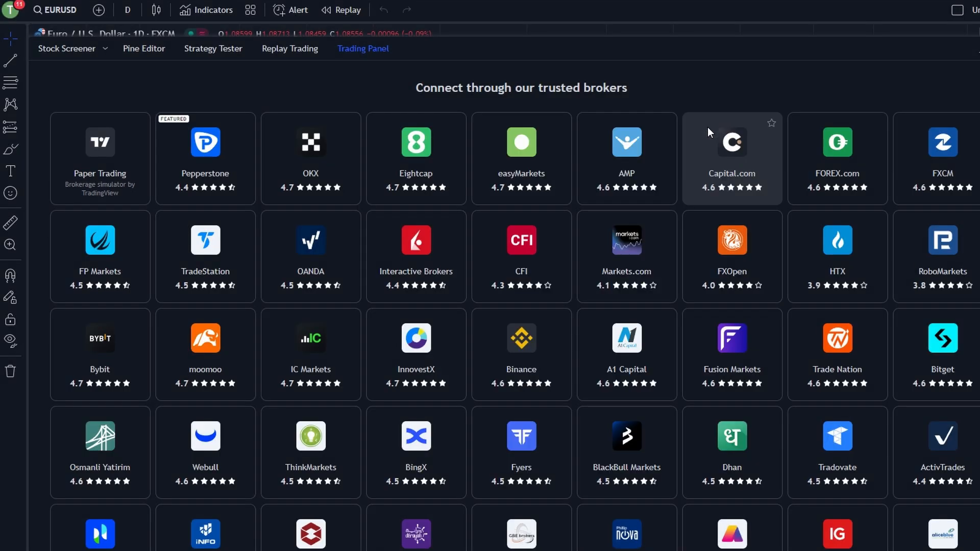
scroll(down, 3)
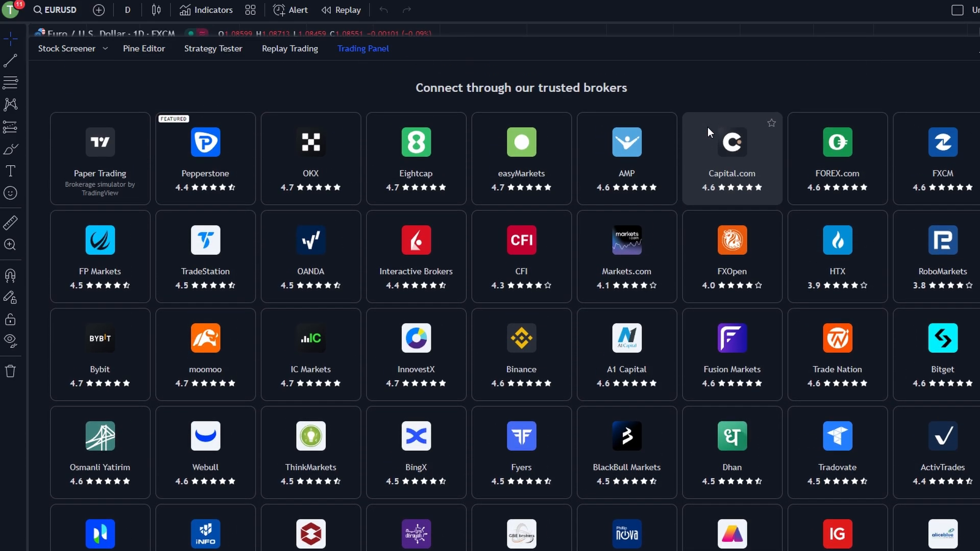
mouse_move(707, 133)
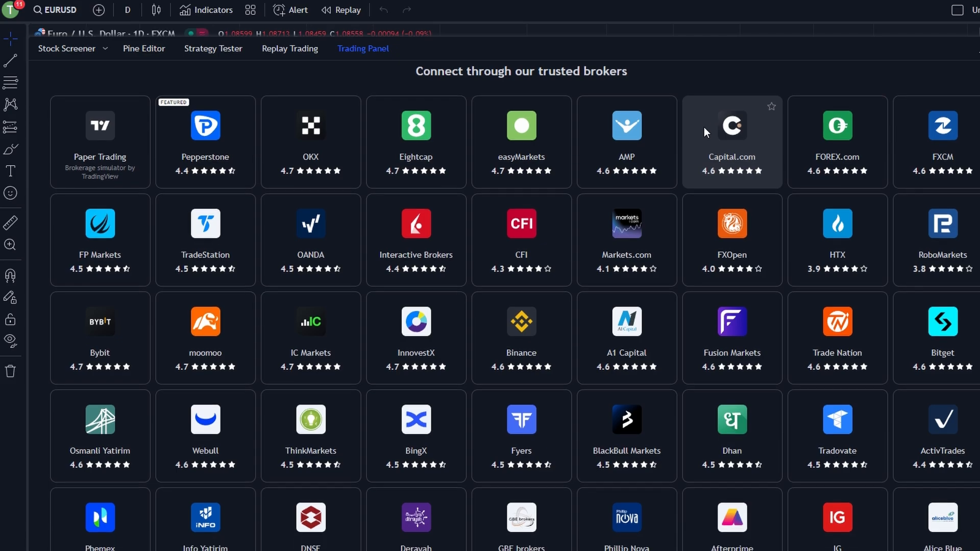
scroll(down, 3)
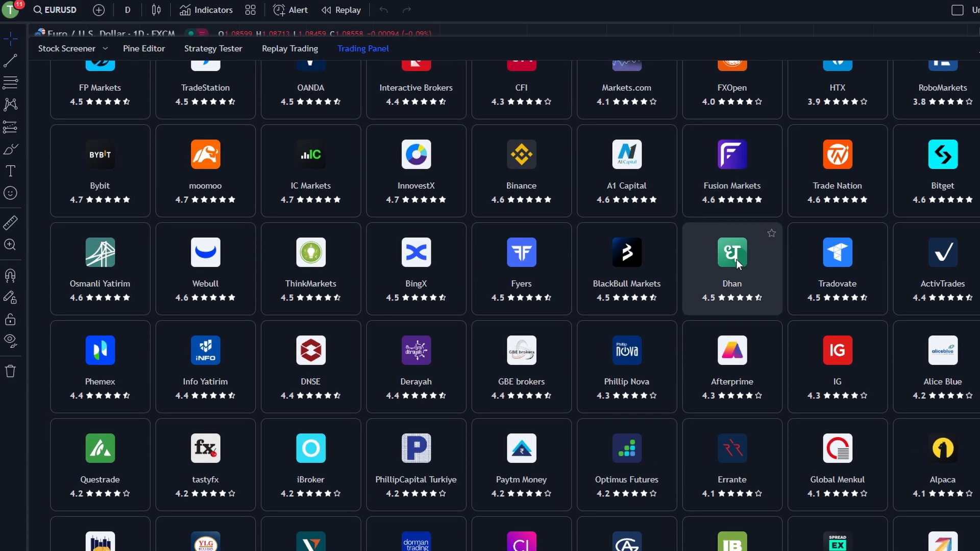